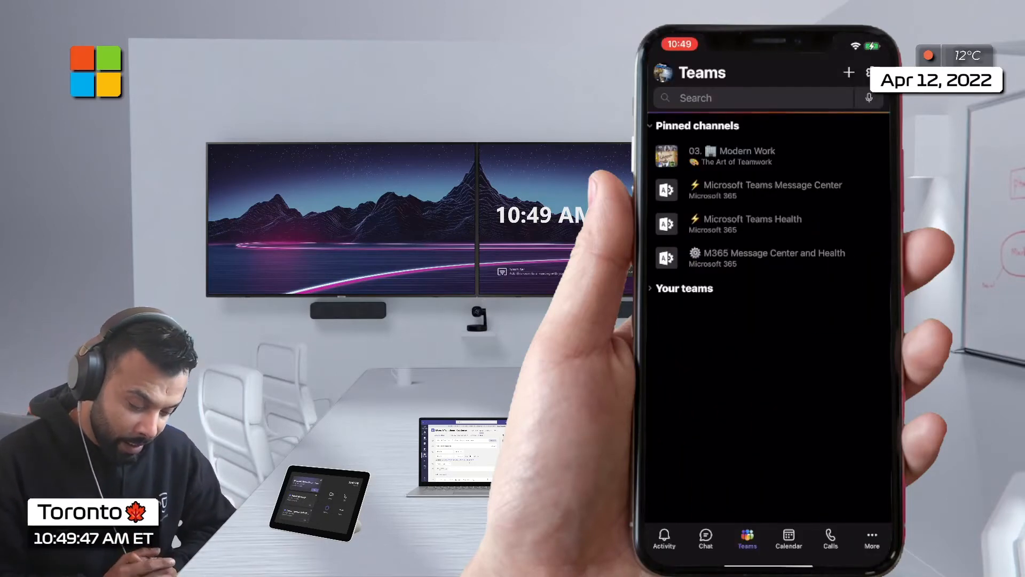
Show the full list of additional Teams apps and decline the Join with room prompt
{"action": "left_click", "coordinate": [871, 539]}
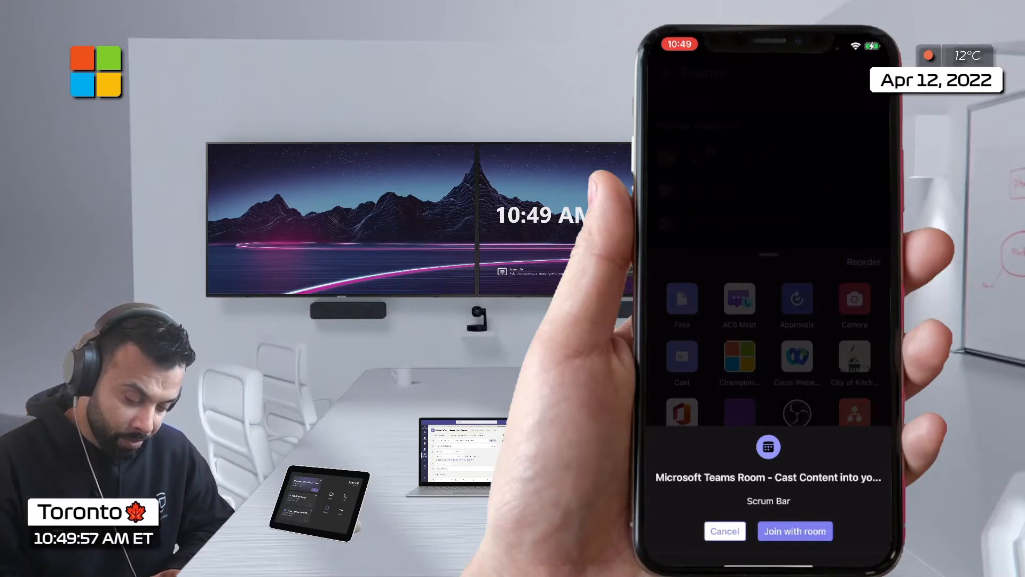
{"action": "left_click", "coordinate": [724, 531]}
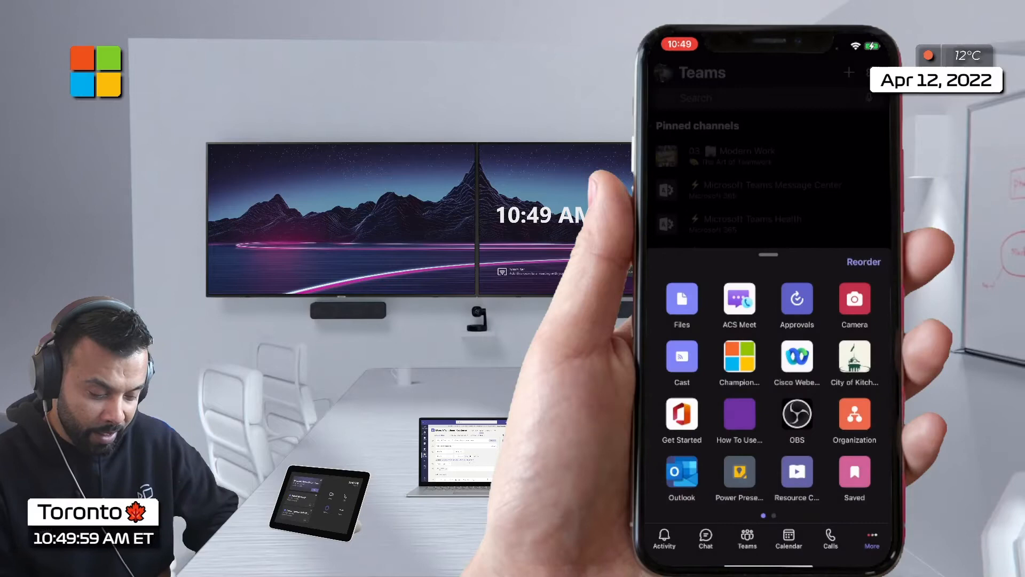
Start Cast and select the Microsoft Teams Room - Cast Content meeting for Scrum Bar
{"action": "left_click", "coordinate": [681, 357]}
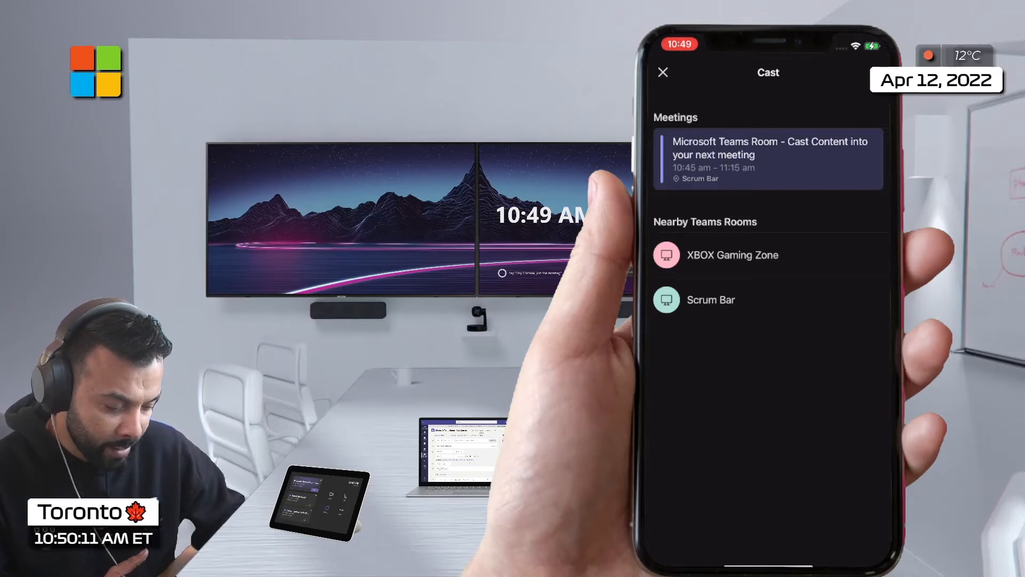
{"action": "left_click", "coordinate": [662, 72]}
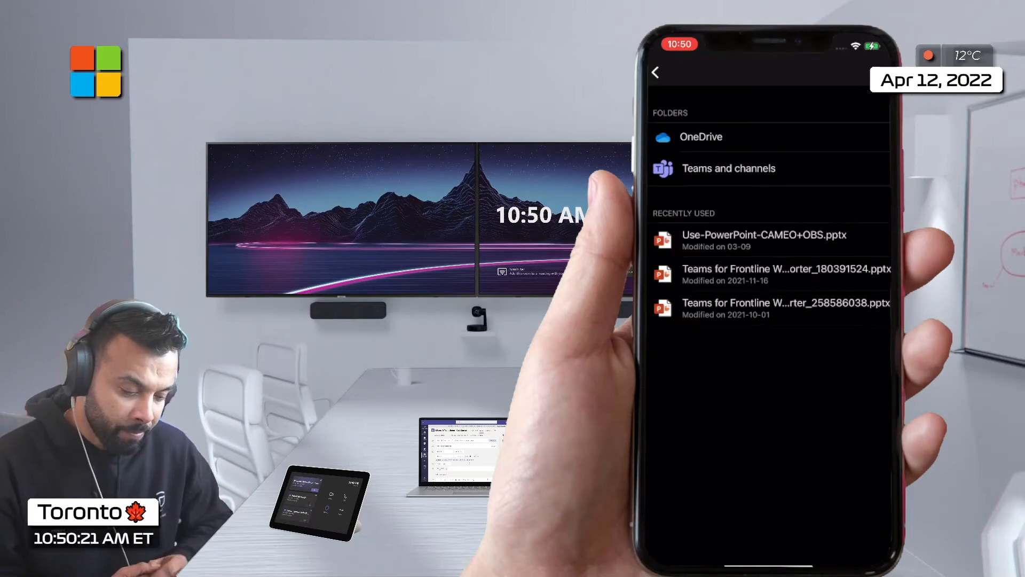
Present the recently used Teams for Frontline Workers .pptx deck, starting at slide 1 of 6
{"action": "left_click", "coordinate": [784, 273]}
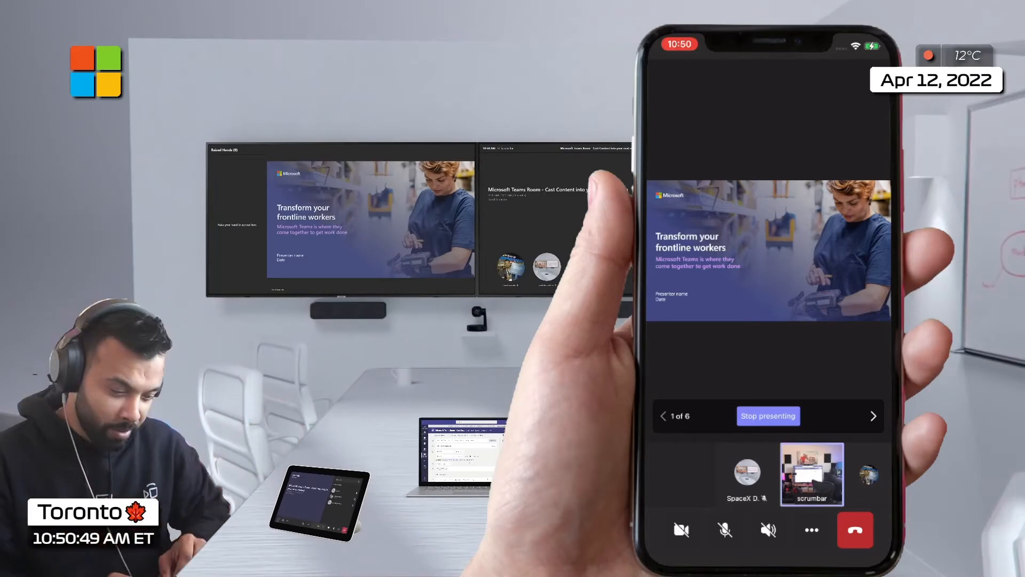
Advance the cast deck through Optimize Frontline impact to slide 3, The Frontline Worker Experience
{"action": "left_click", "coordinate": [874, 415]}
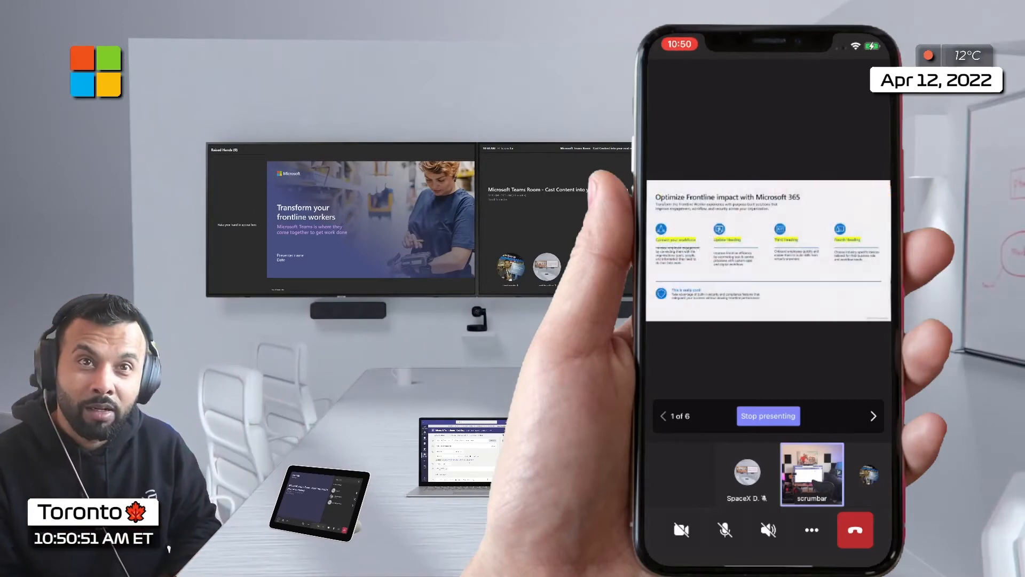
{"action": "left_click", "coordinate": [874, 415]}
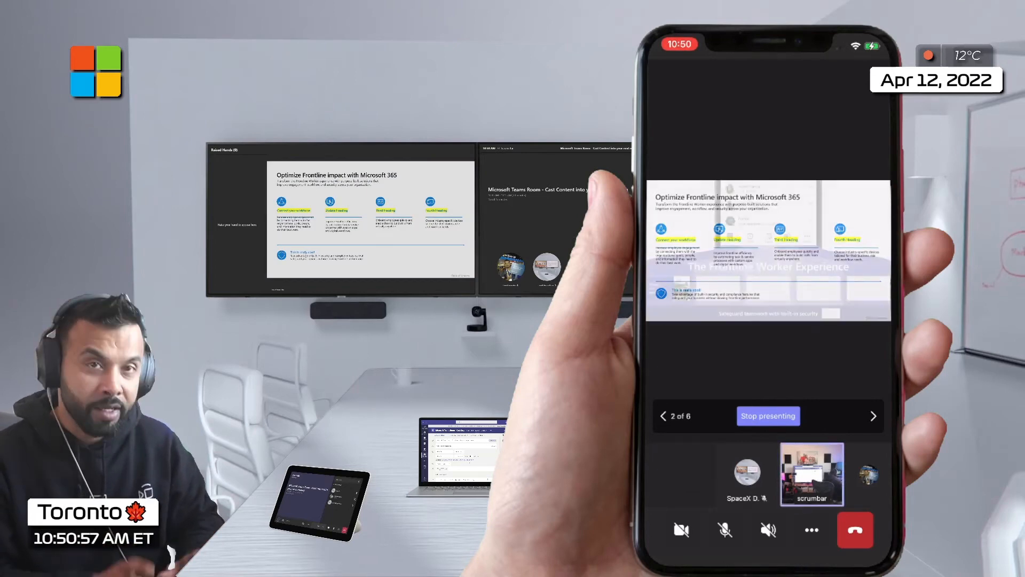
{"action": "left_click", "coordinate": [874, 416]}
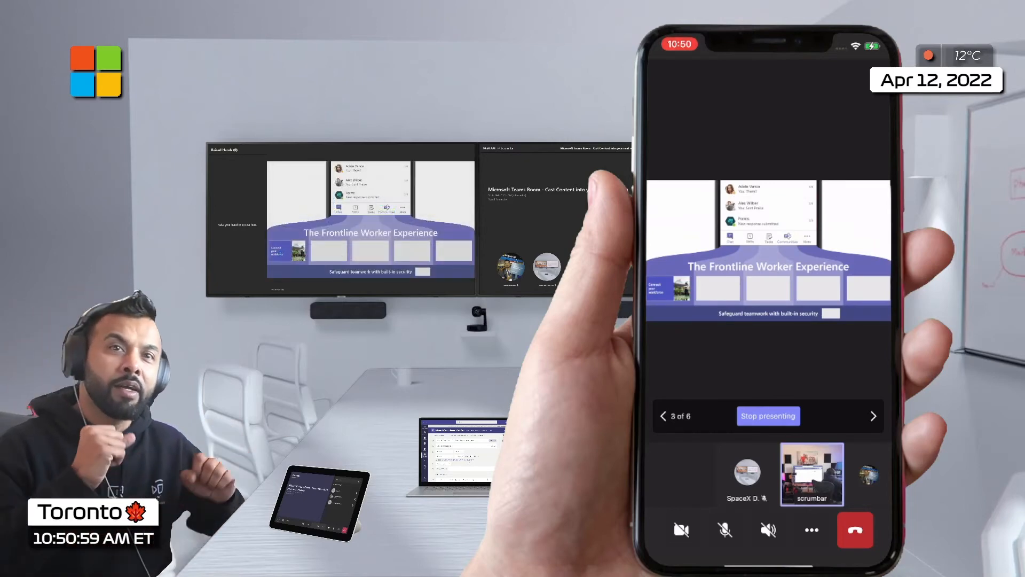